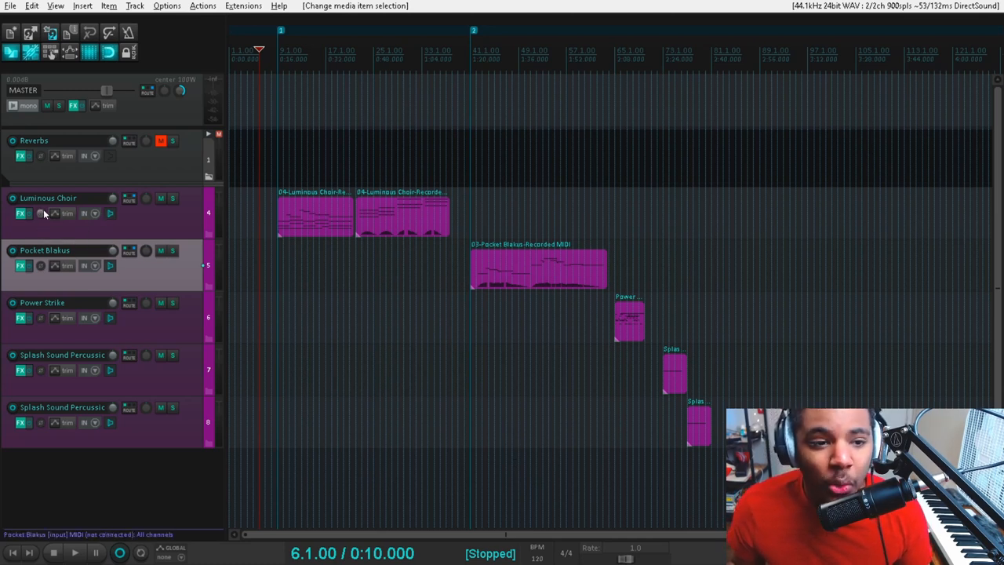
# Step: Open the Luminous Choir track's FX chain showing Kontakt with the Free Orchestra choir patch
pyautogui.click(20, 212)
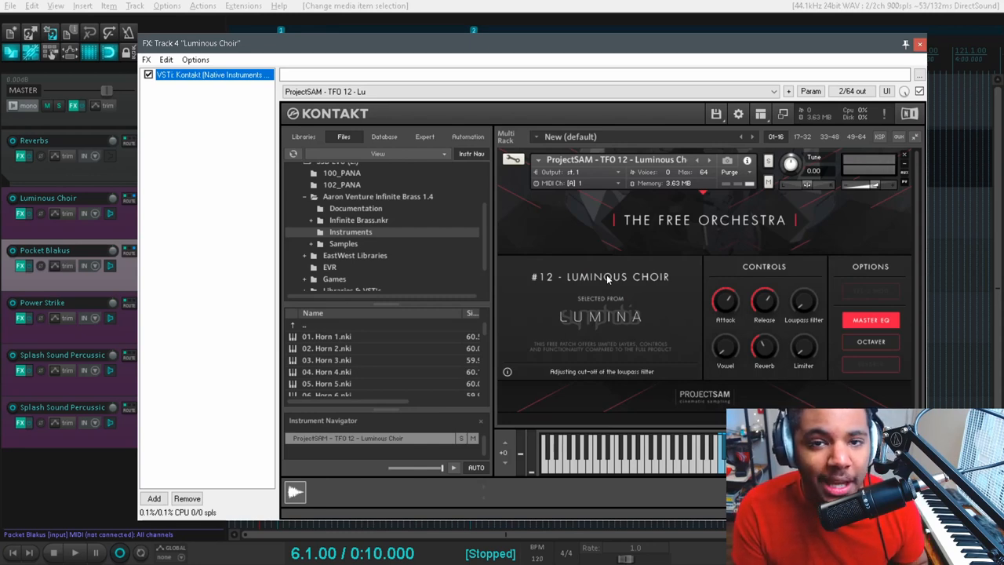
pyautogui.moveTo(919, 47)
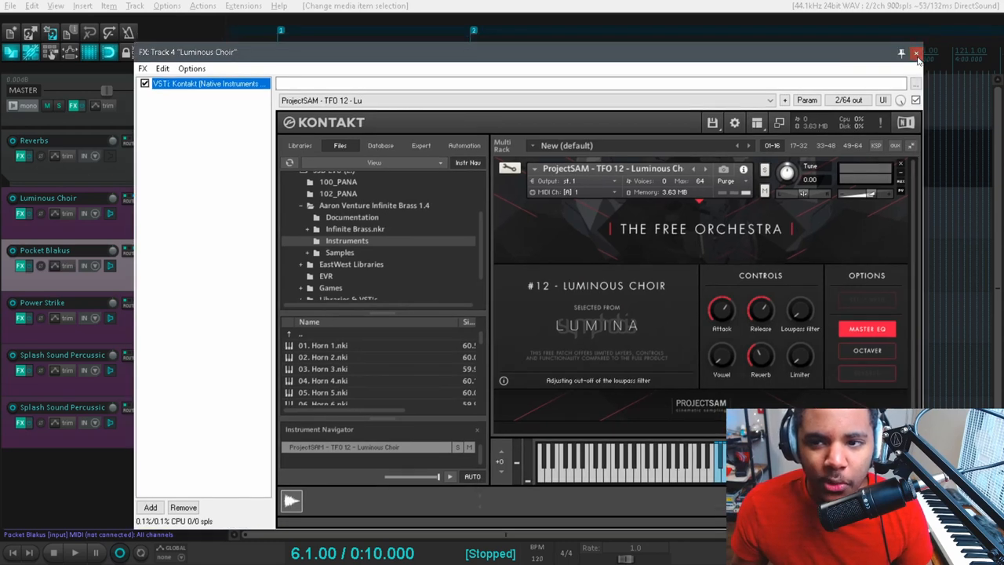
# Step: Close the Luminous Choir Kontakt window and play back the choir recording, then stop
pyautogui.click(916, 52)
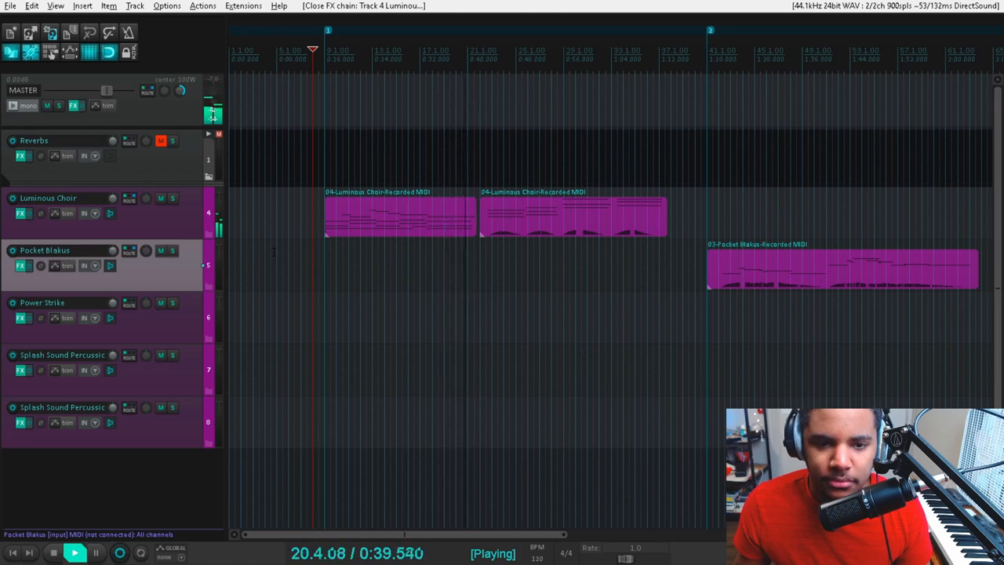
pyautogui.click(53, 552)
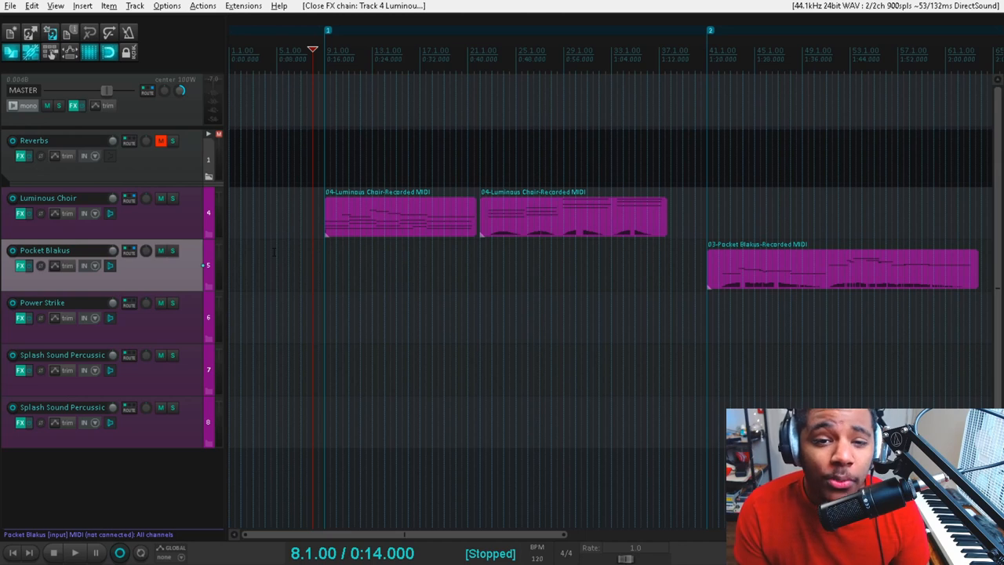
# Step: Replay the Luminous Choir part and stop around bar 22, near the second MIDI item
pyautogui.doubleClick(400, 215)
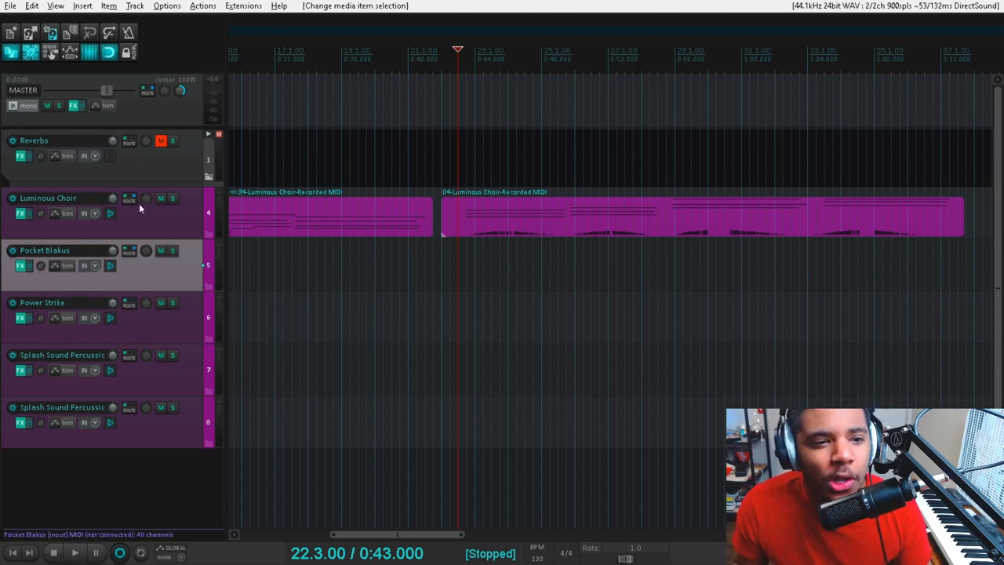
pyautogui.click(21, 213)
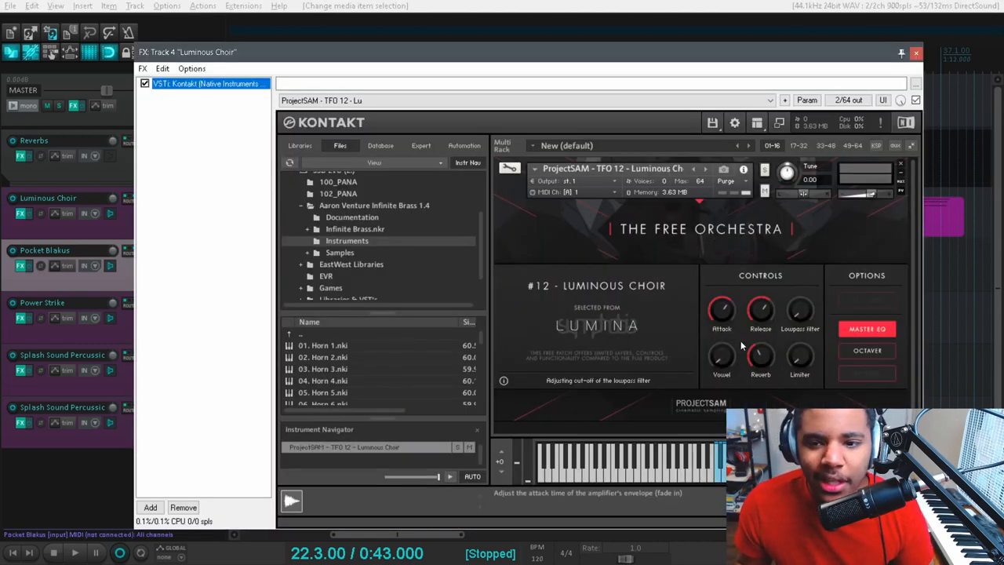
pyautogui.moveTo(653, 335)
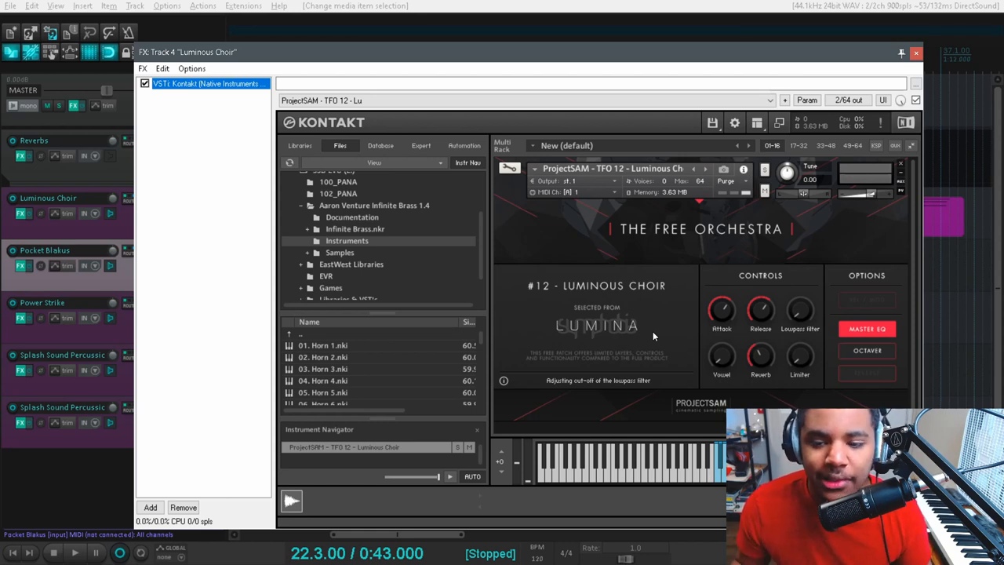
pyautogui.click(916, 53)
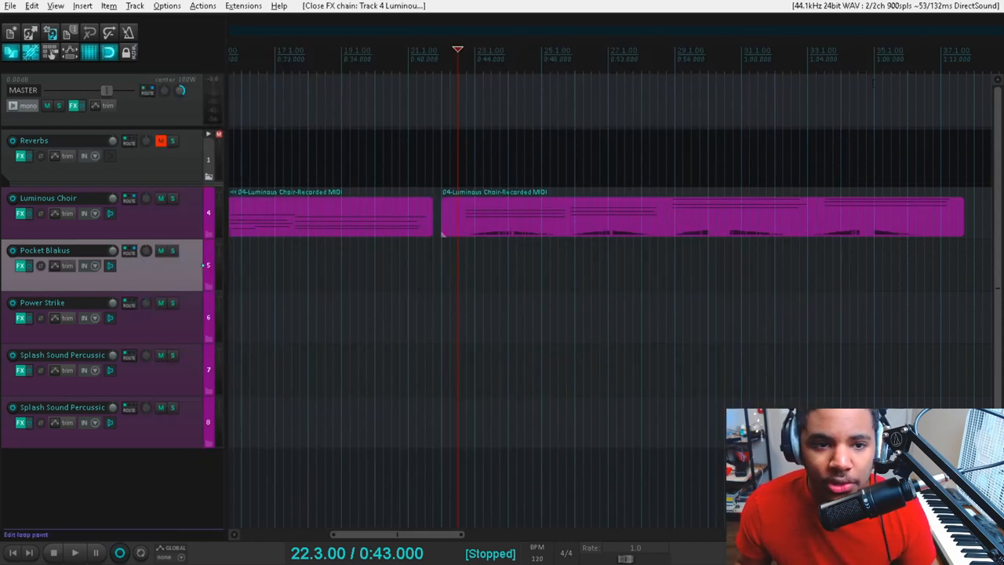
# Step: Unmute and expand the Reverbs folder, revealing Big Reverb and Valhalla Room, then close Big Reverb's plugin
pyautogui.click(161, 140)
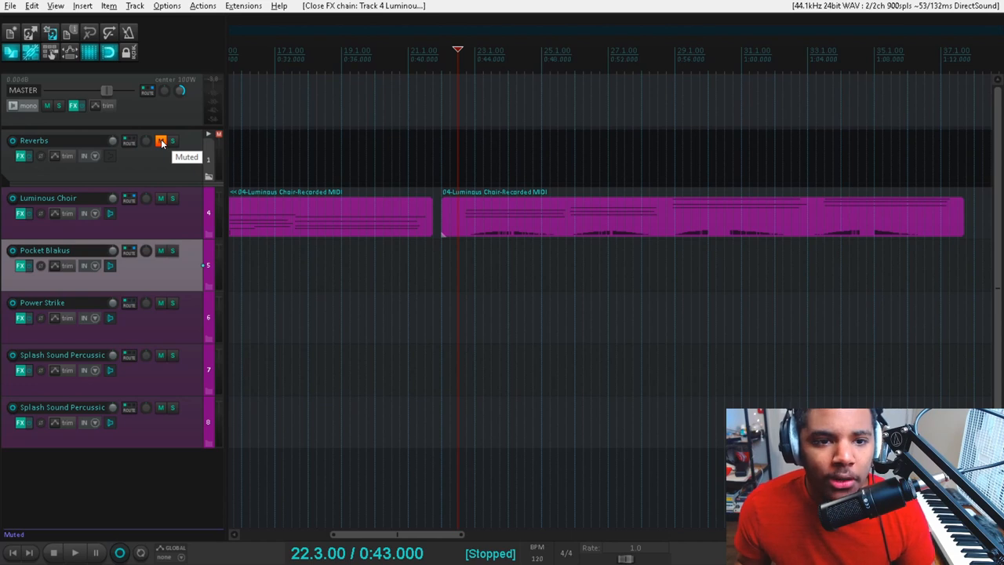
pyautogui.click(209, 133)
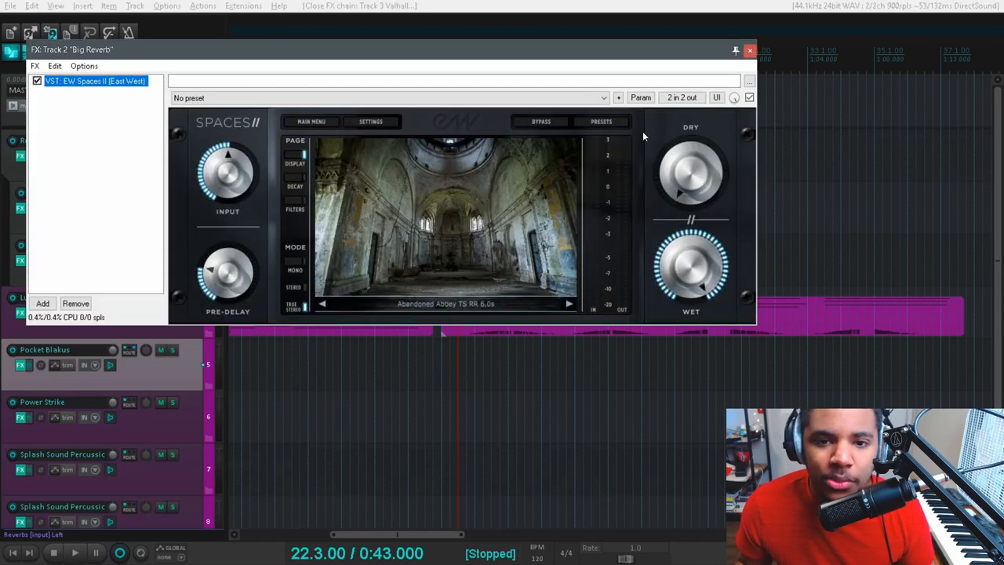
pyautogui.click(749, 50)
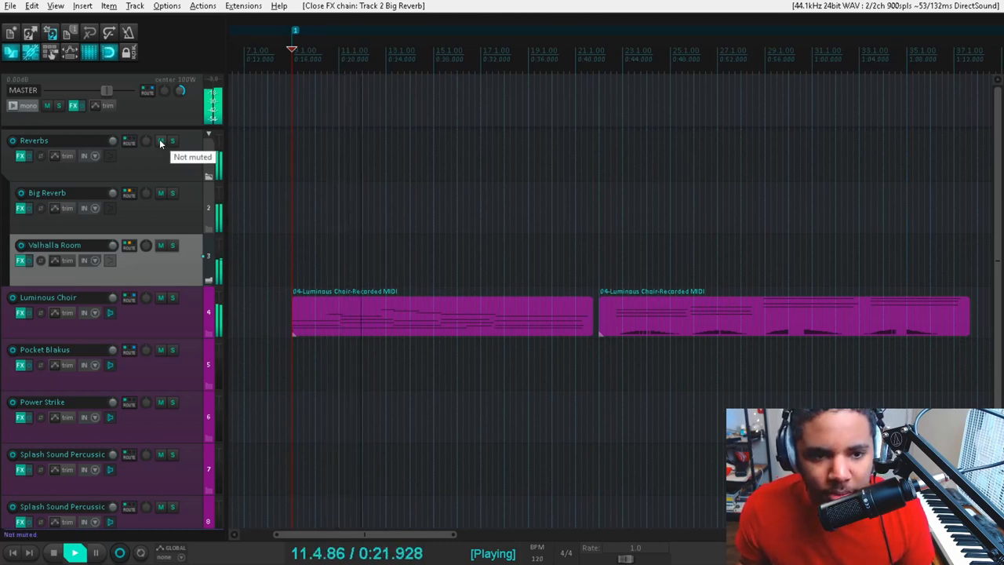
# Step: Toggle the Reverbs folder mute during playback to compare dry and wet choir, ending muted
pyautogui.click(161, 140)
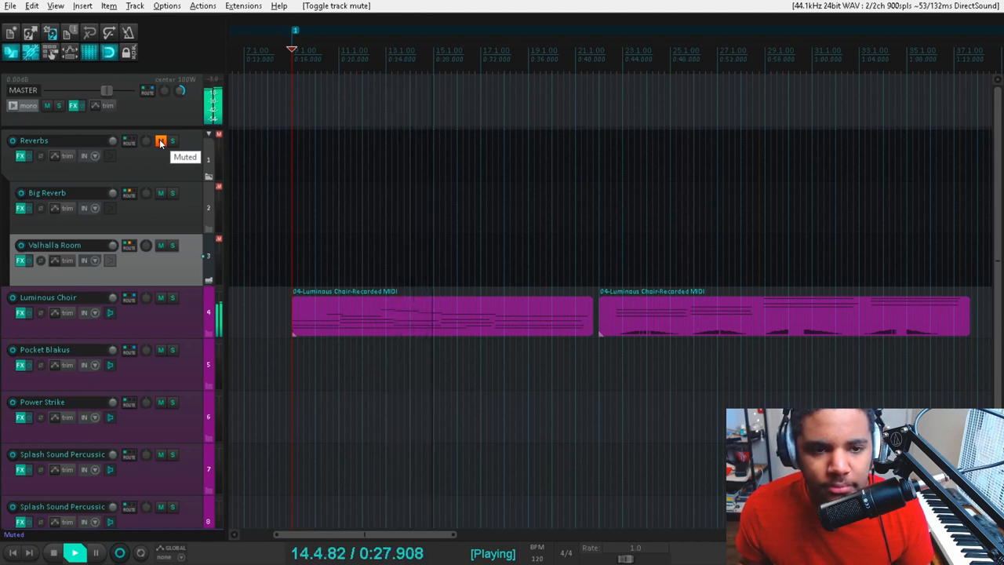
pyautogui.click(161, 140)
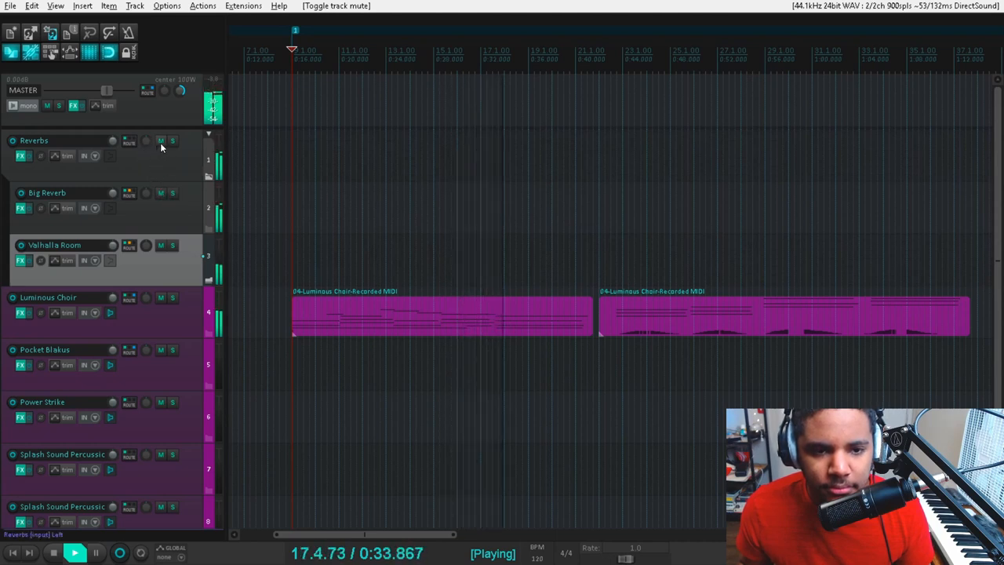
pyautogui.click(160, 140)
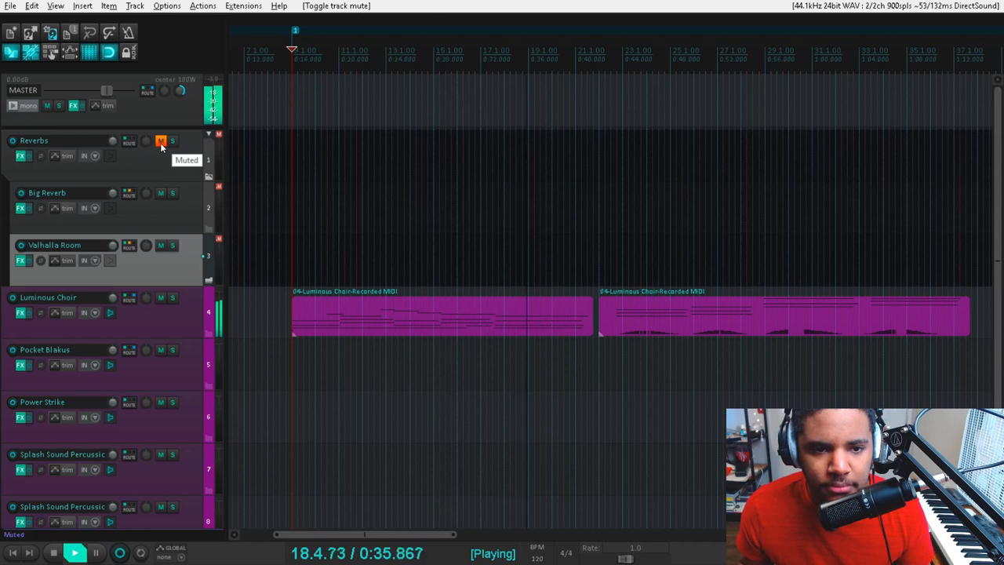
pyautogui.click(160, 140)
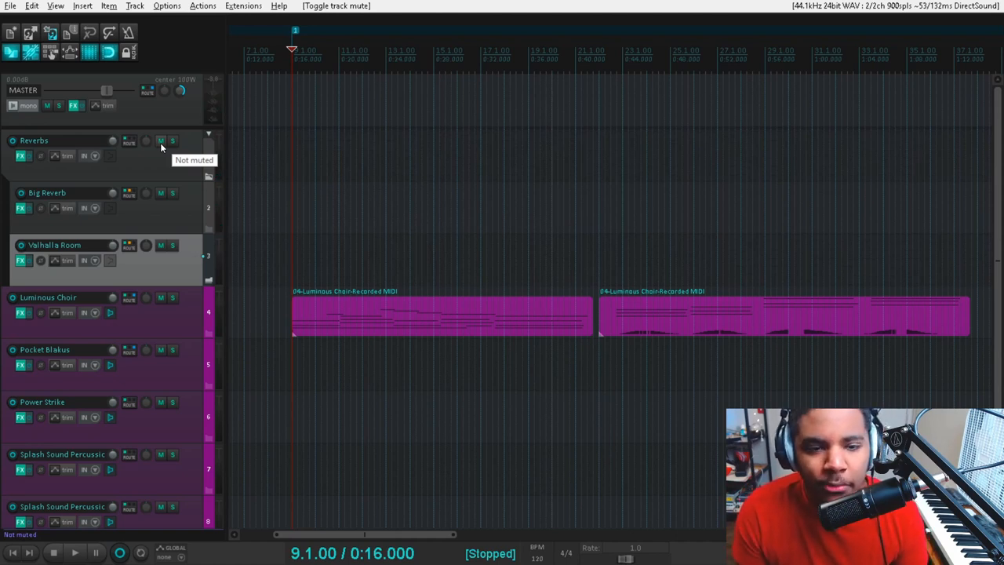
pyautogui.click(161, 140)
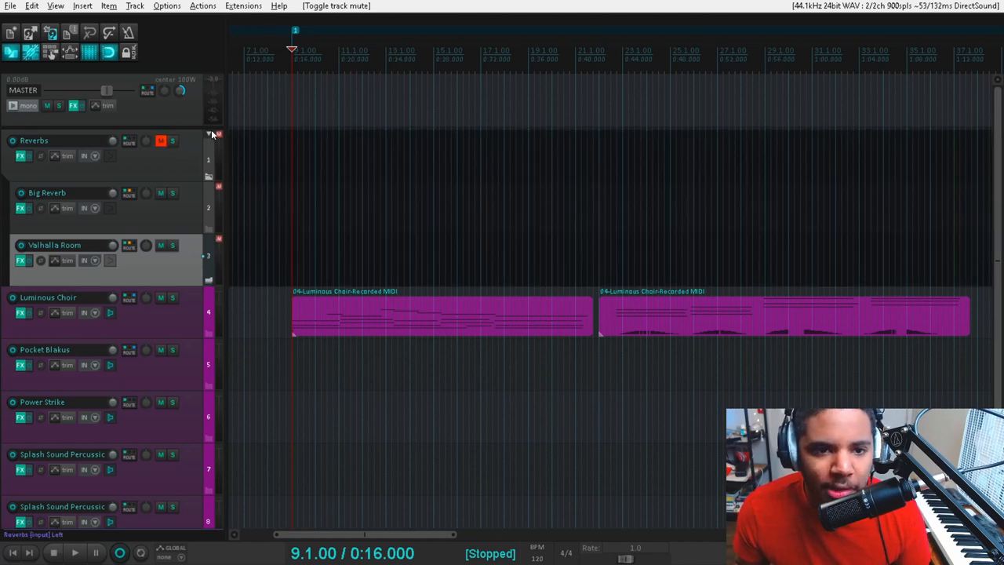
# Step: Collapse the Reverbs folder and view the Pocket Blakus cello Kontakt instrument, then close it
pyautogui.click(210, 133)
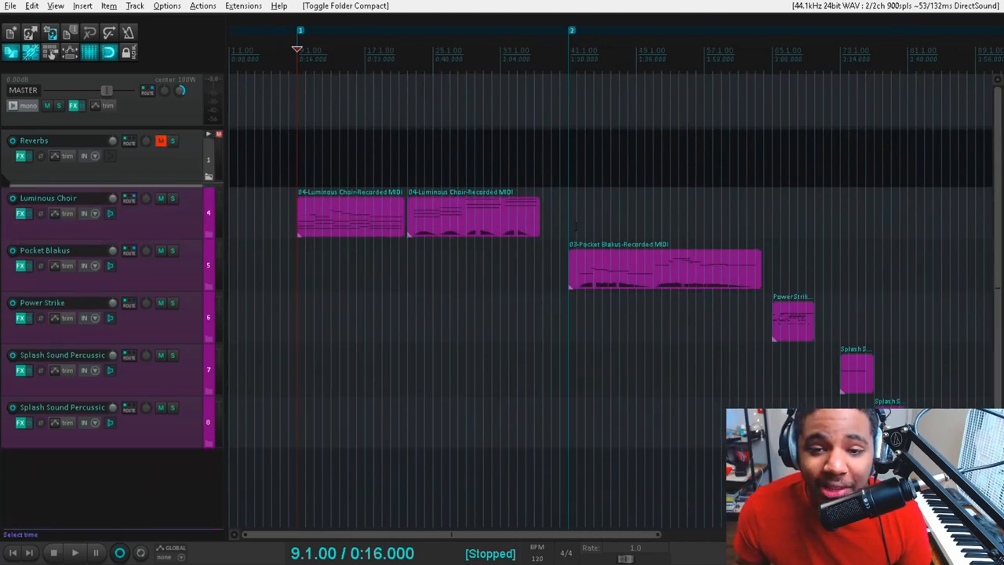
pyautogui.click(21, 265)
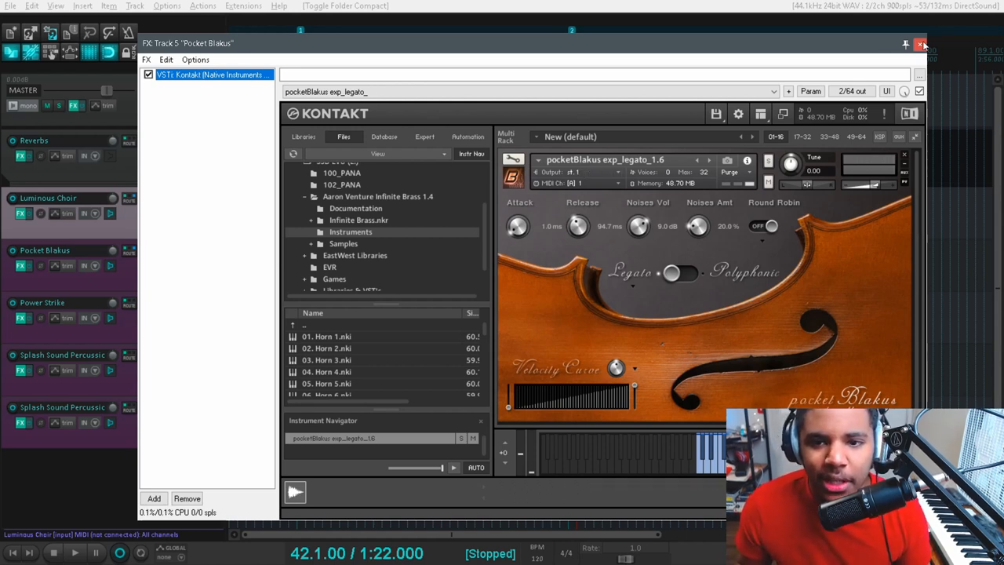
pyautogui.click(920, 44)
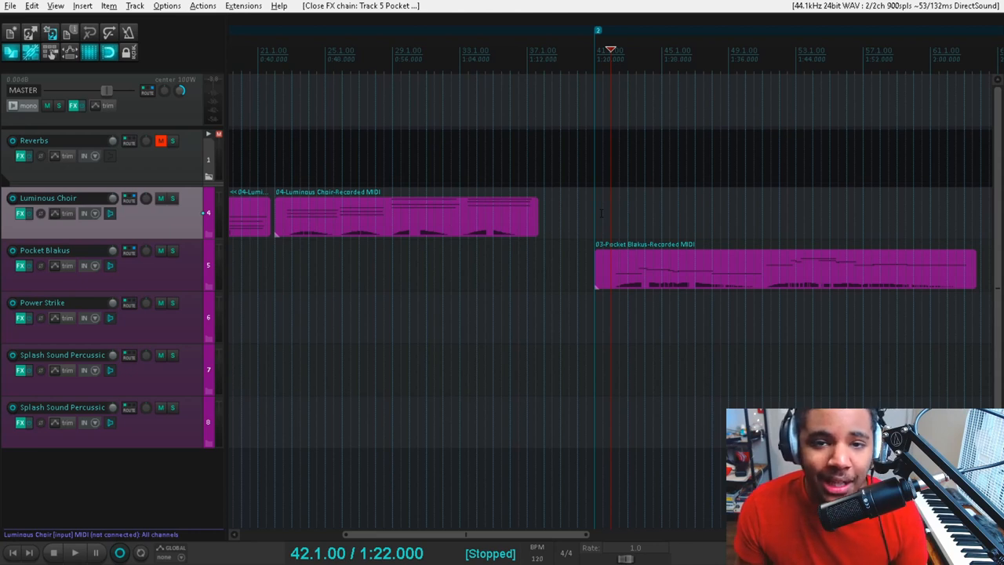
pyautogui.click(75, 553)
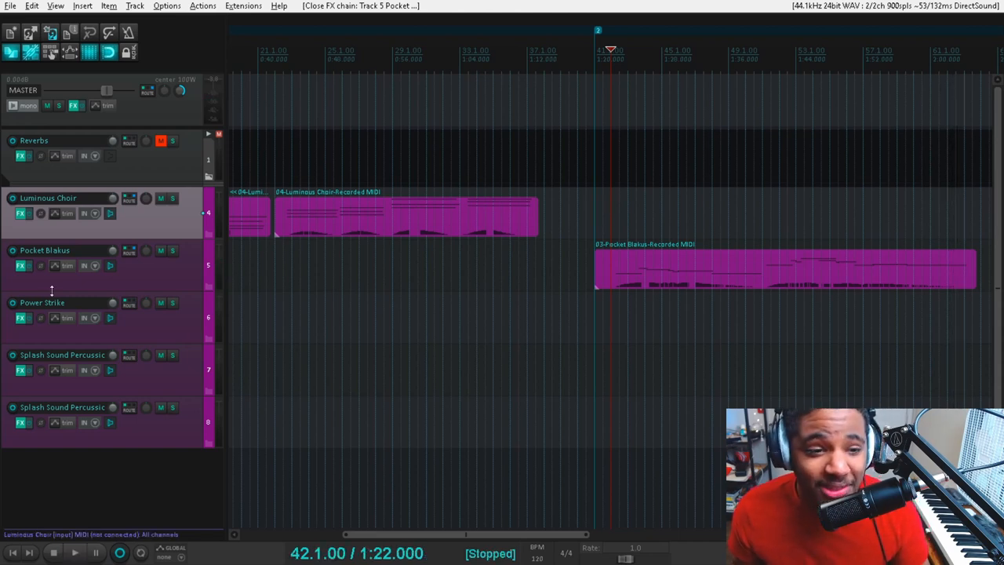
# Step: Reopen the Pocket Blakus Kontakt instrument to show its attack, release, noise and legato controls
pyautogui.click(20, 265)
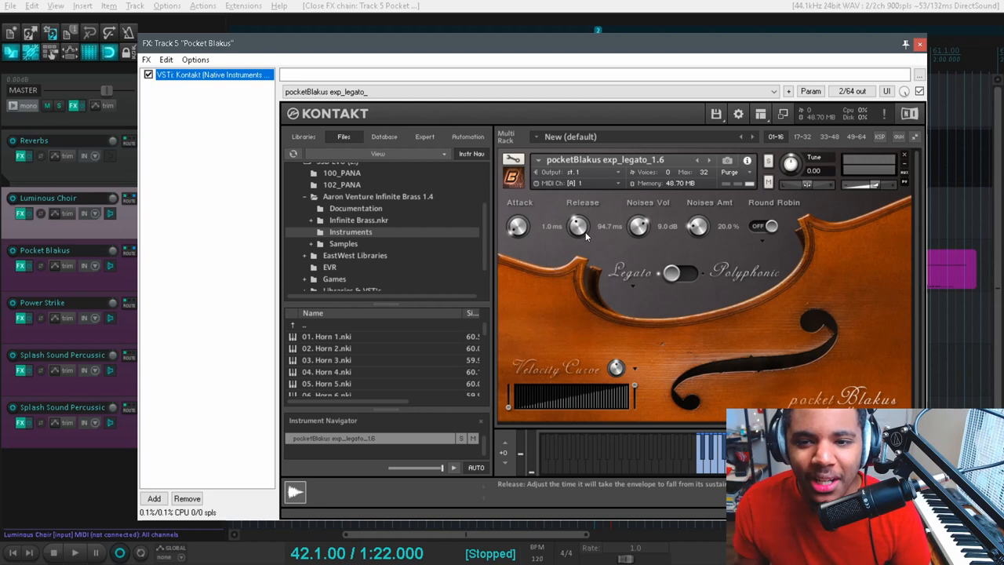
pyautogui.moveTo(656, 254)
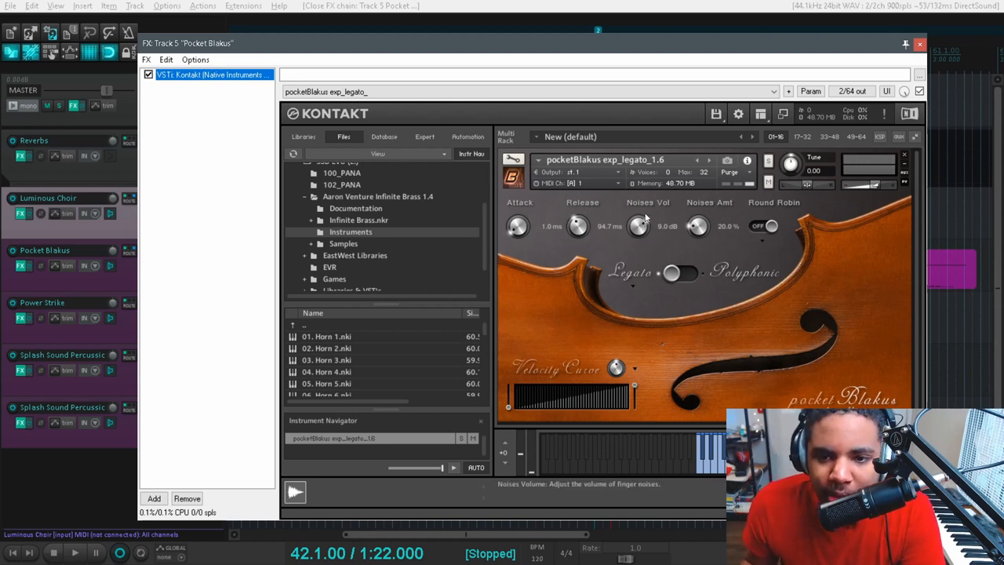
pyautogui.moveTo(684, 239)
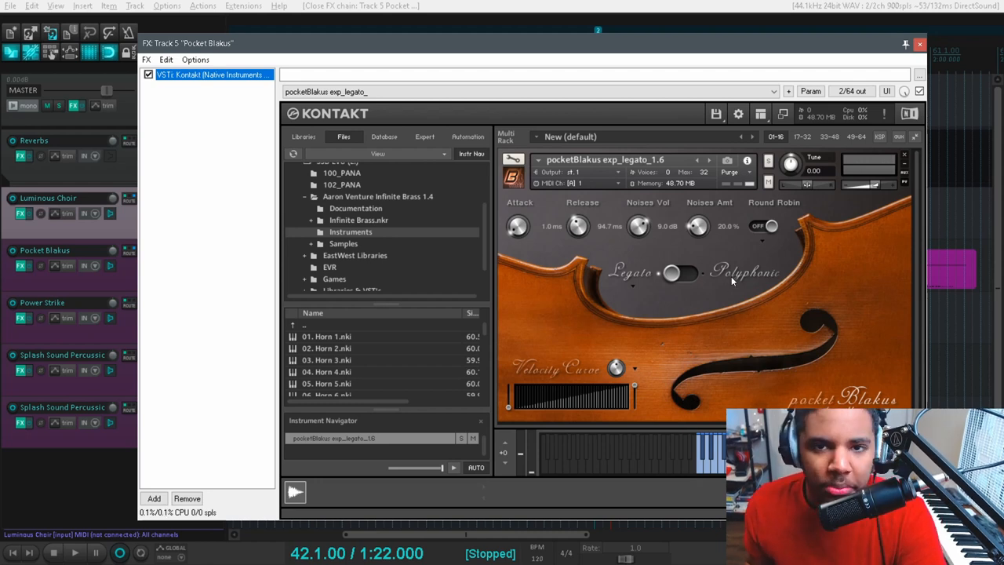
# Step: Close the cello window, unmute and expand the Reverbs folder, and stop playback near bar 64
pyautogui.click(919, 44)
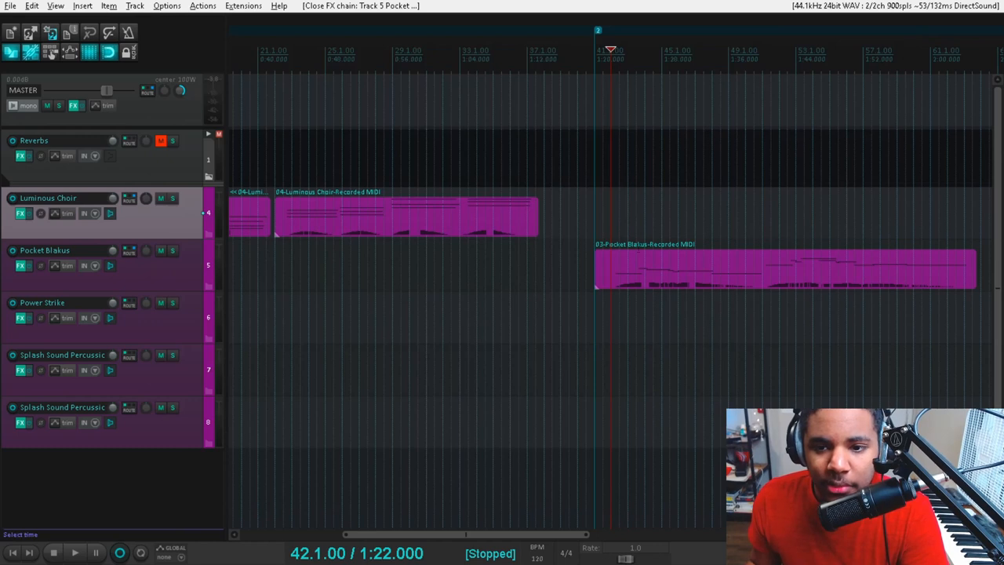
pyautogui.click(161, 141)
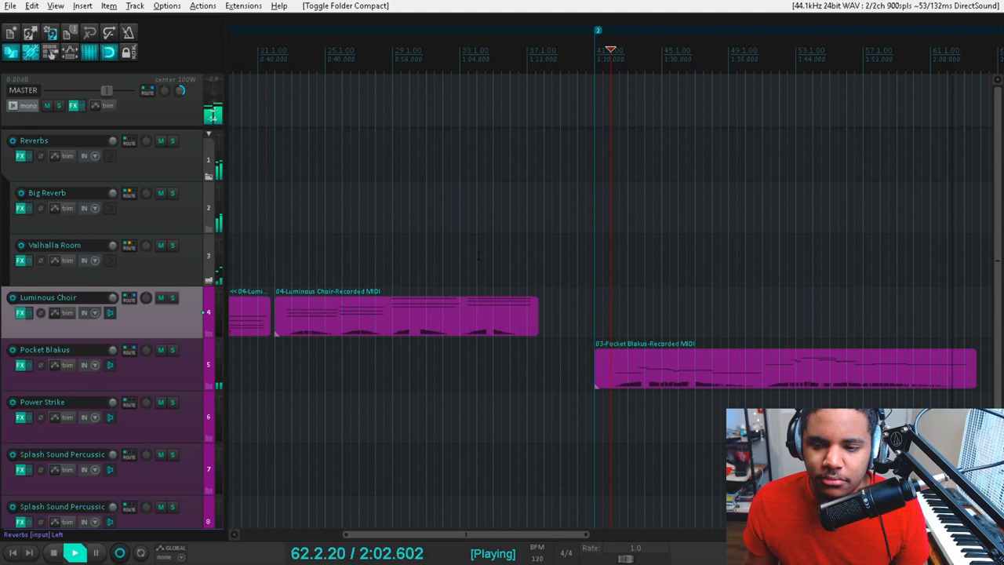
pyautogui.click(75, 553)
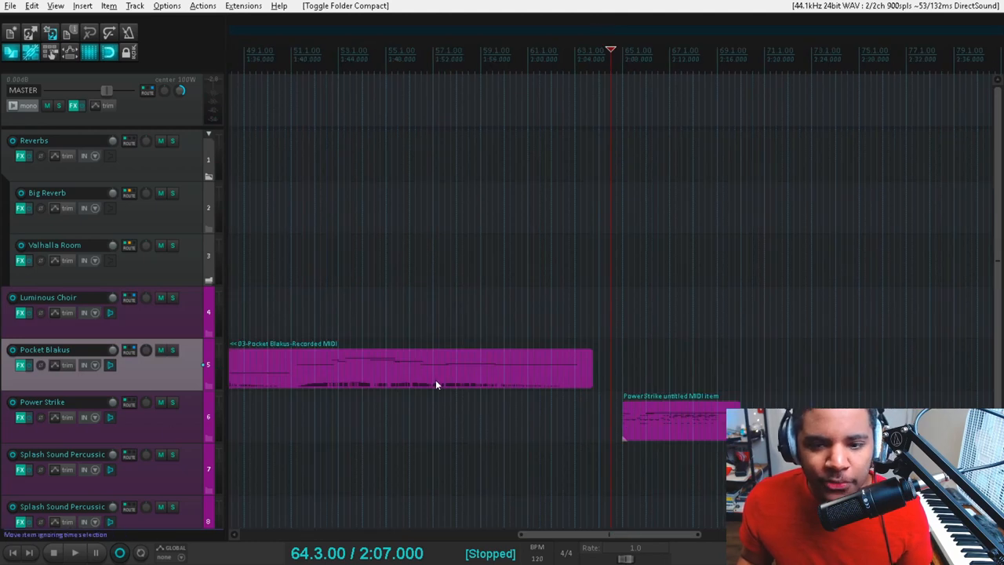
# Step: Open the Power Strike track's Kontakt window showing the Free Orchestra Power Strike patch, then close it
pyautogui.click(21, 417)
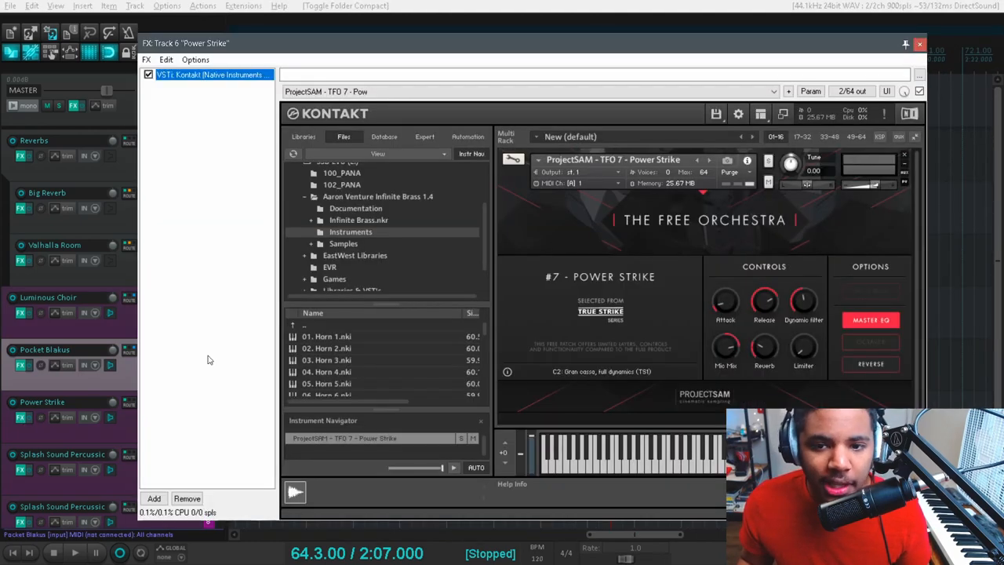
pyautogui.moveTo(713, 226)
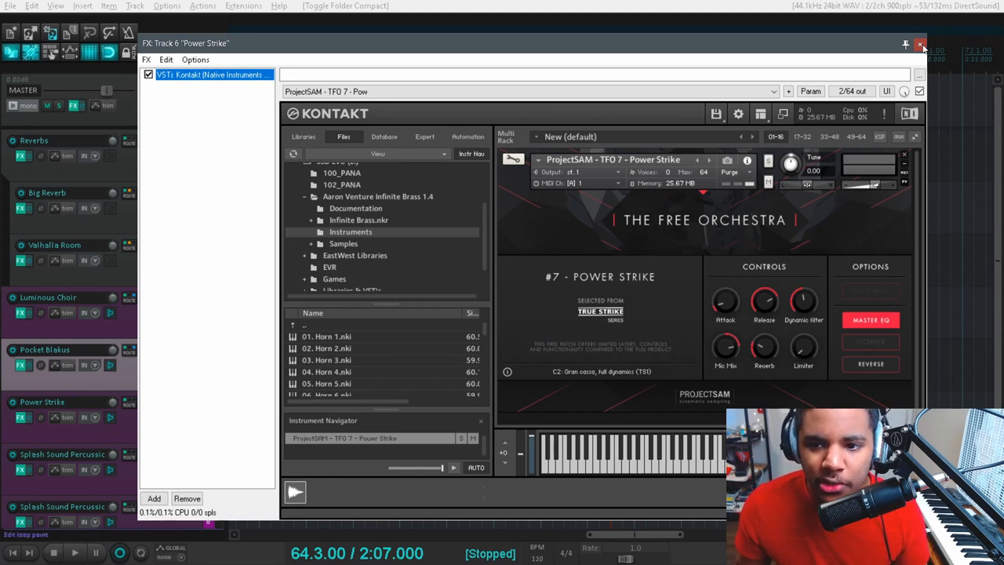
pyautogui.click(919, 44)
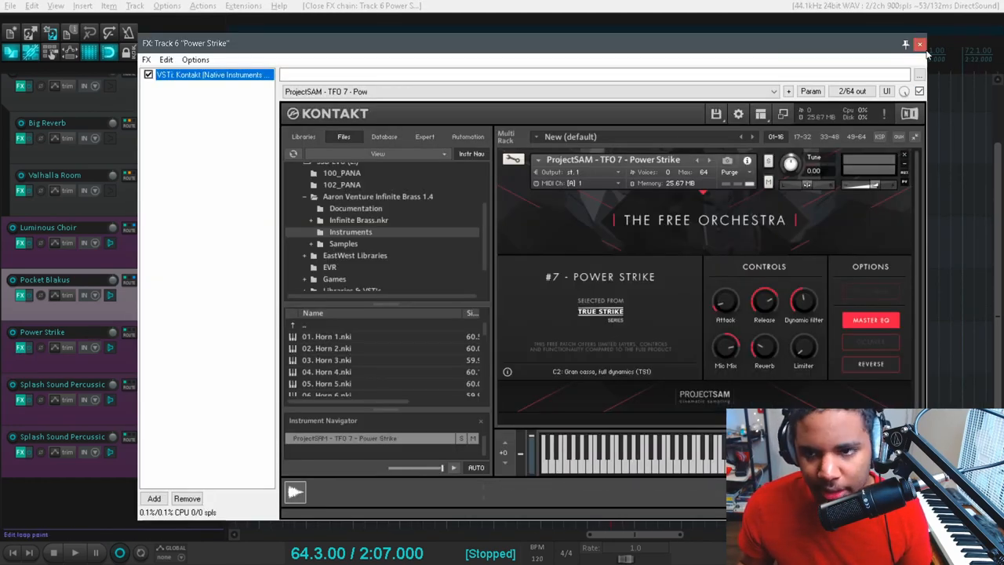
# Step: Close the Power Strike window, mute the Reverbs folder, and reopen Power Strike's Kontakt instrument
pyautogui.click(919, 44)
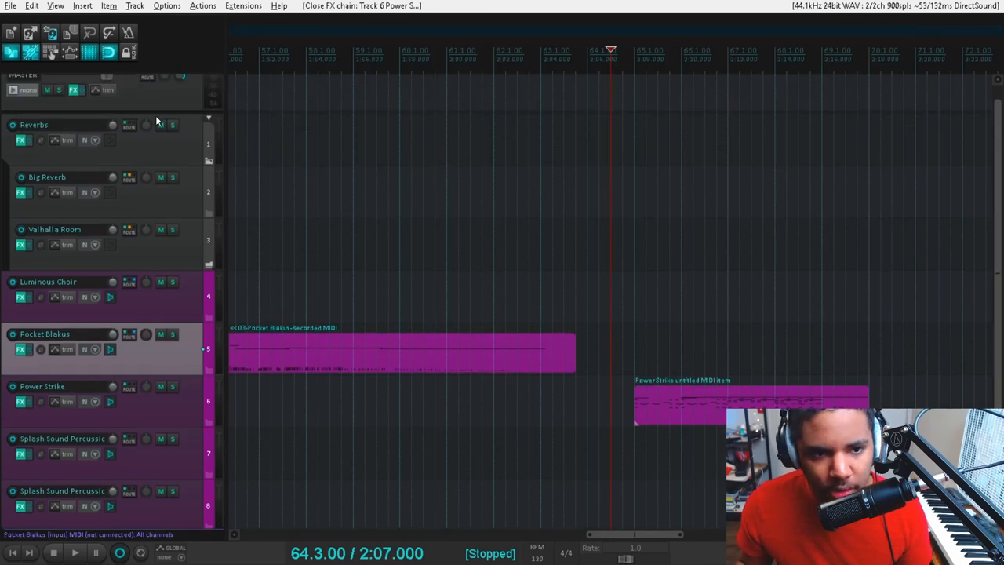
pyautogui.click(160, 124)
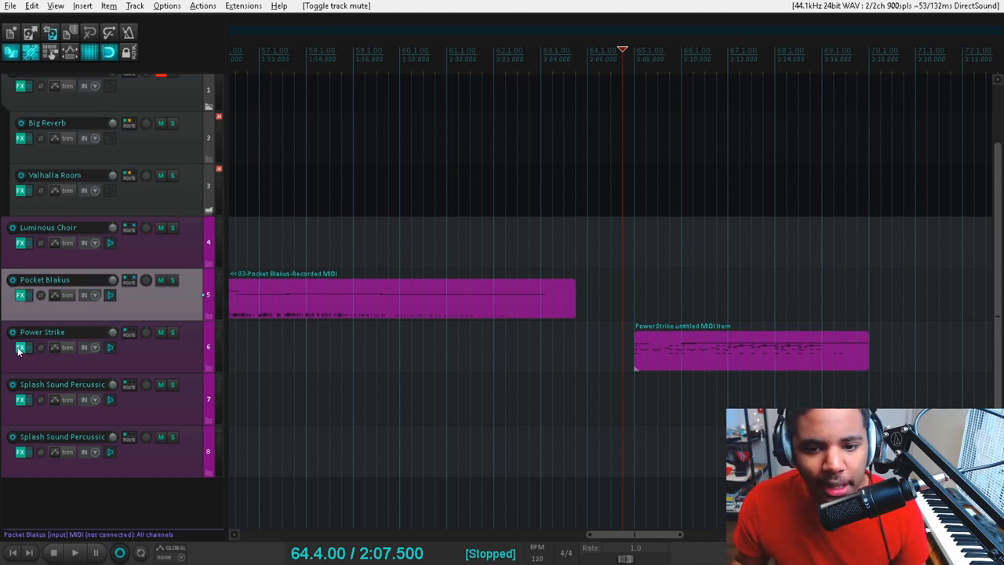
pyautogui.click(20, 347)
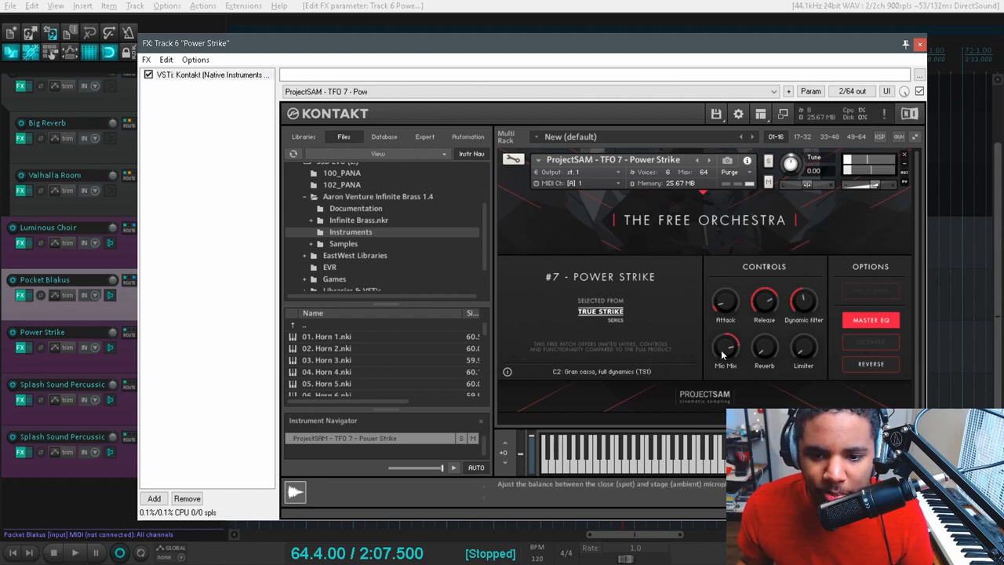
# Step: Adjust Power Strike's Mic Mix, toggle Reverse on and back off, then close Kontakt
pyautogui.moveTo(724, 348); pyautogui.dragTo(724, 341)
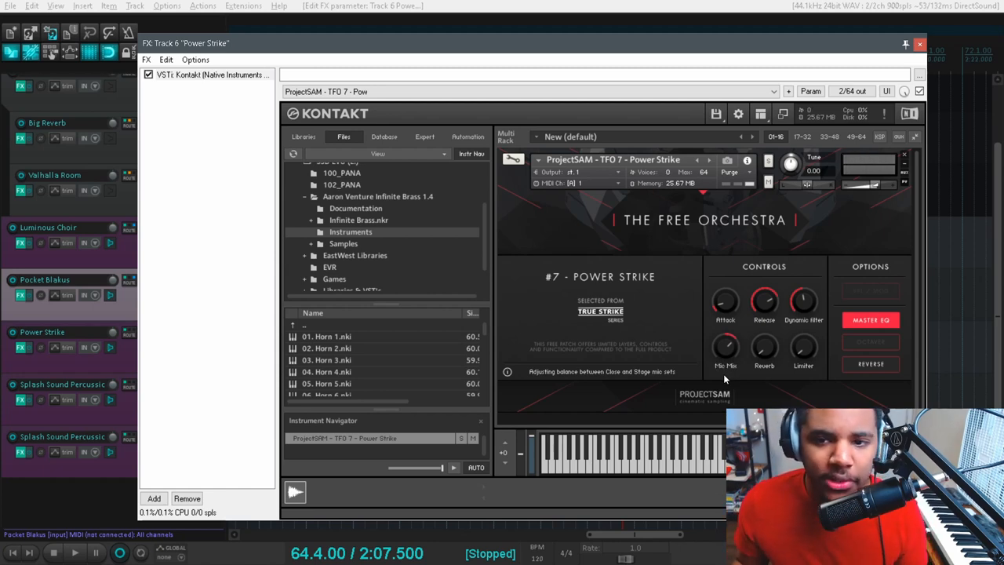
pyautogui.moveTo(800, 391)
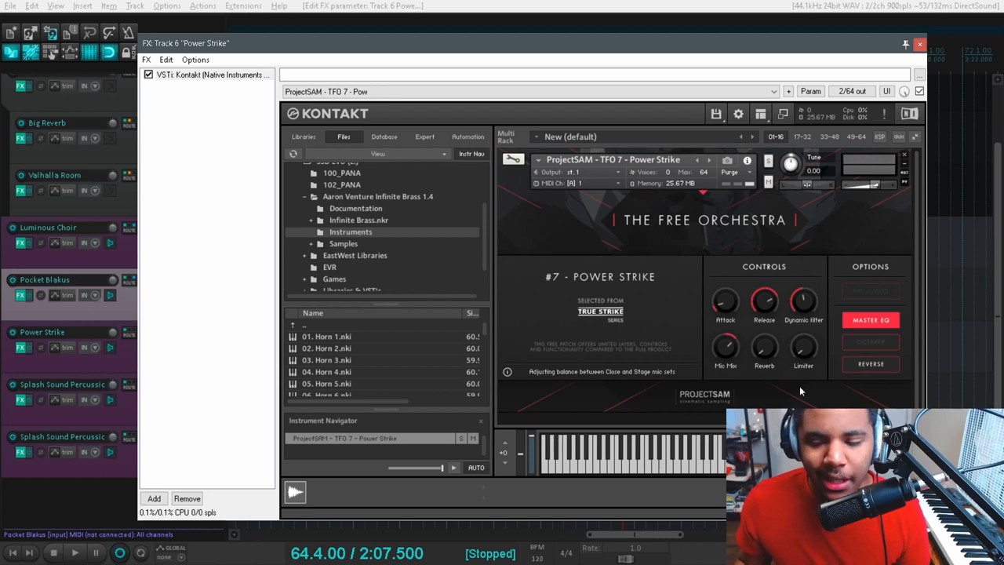
pyautogui.moveTo(803, 306)
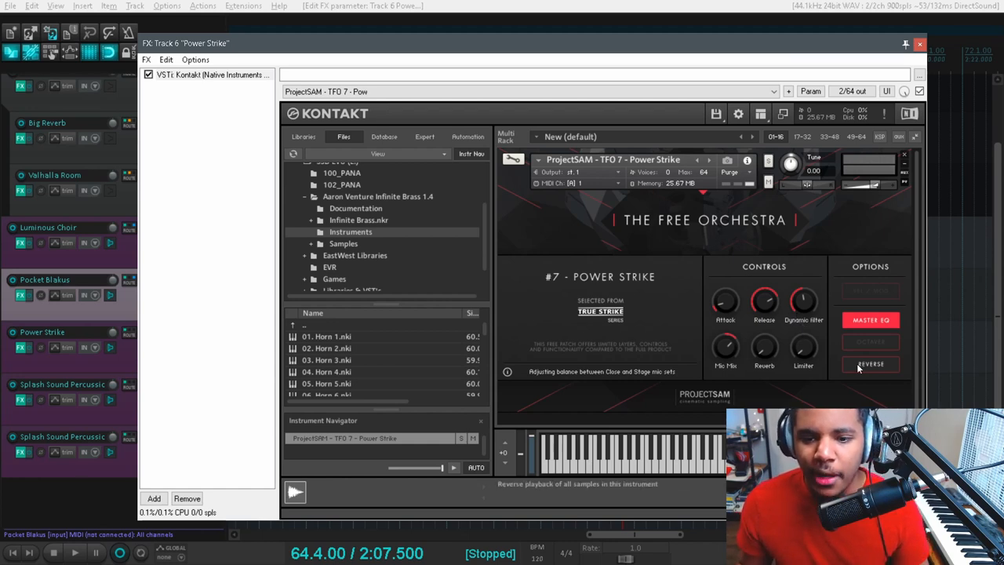
pyautogui.click(870, 364)
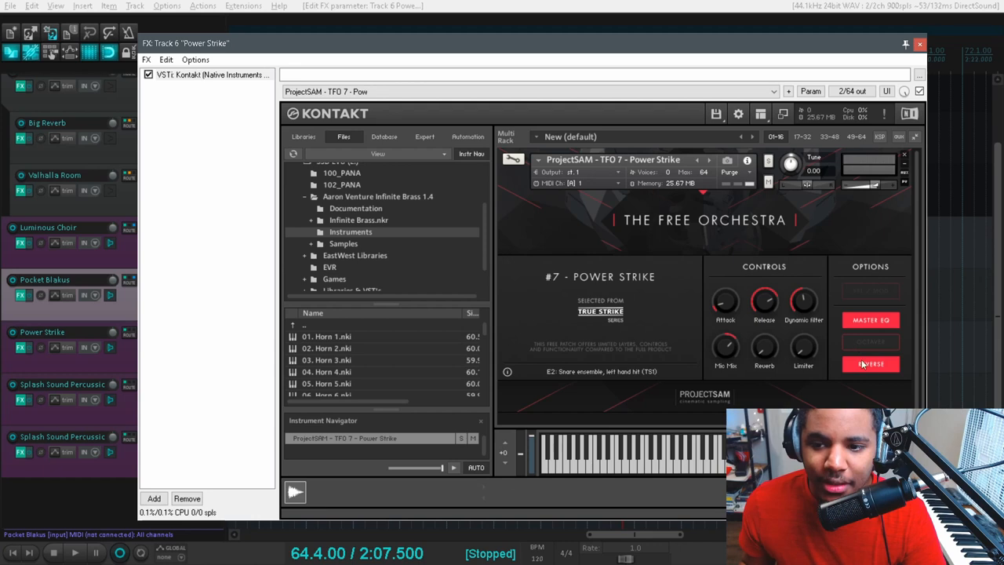
pyautogui.click(869, 363)
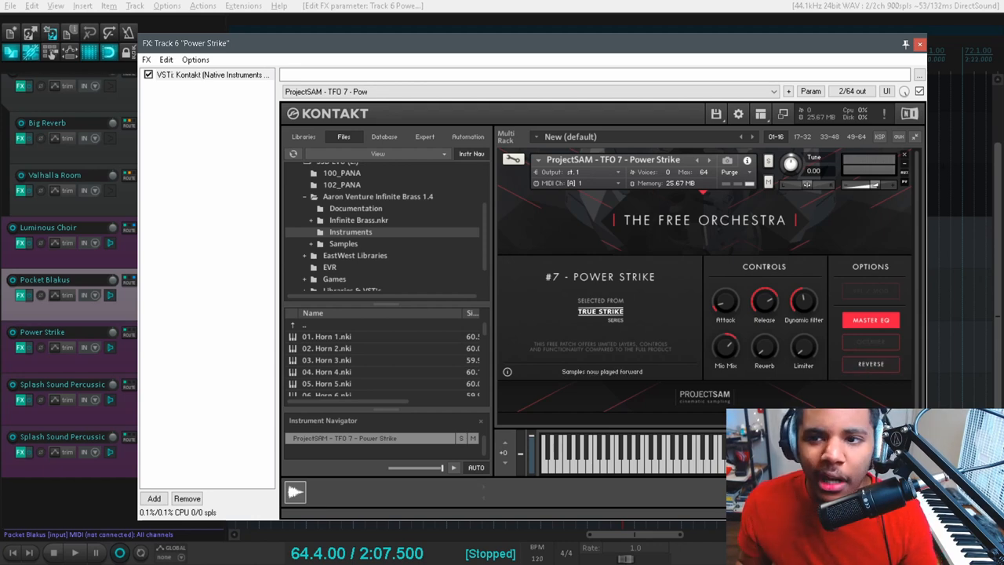
pyautogui.click(920, 43)
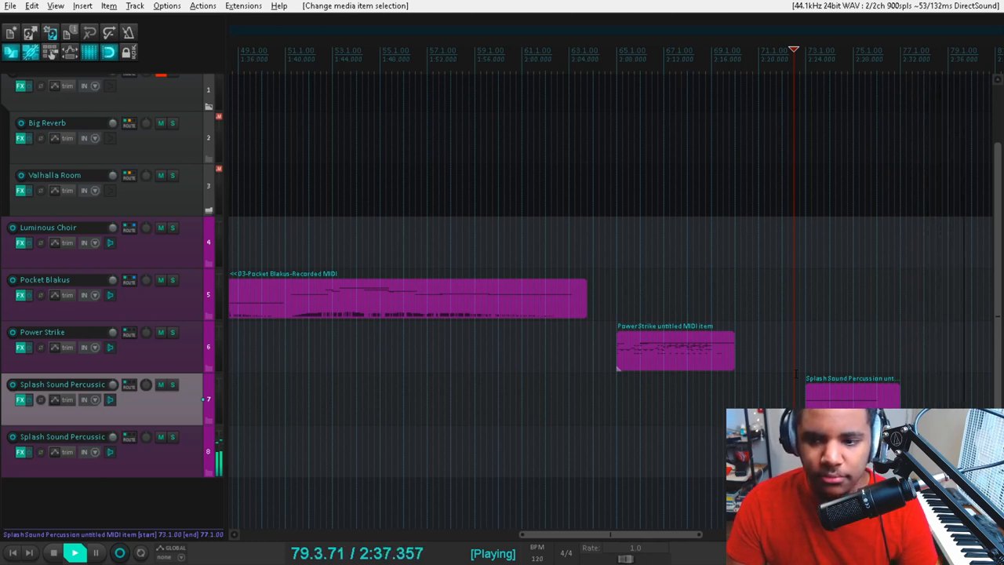
# Step: Stop playback and open the Splash Sound Percussion track's Kontakt War Ensemble instrument
pyautogui.click(53, 553)
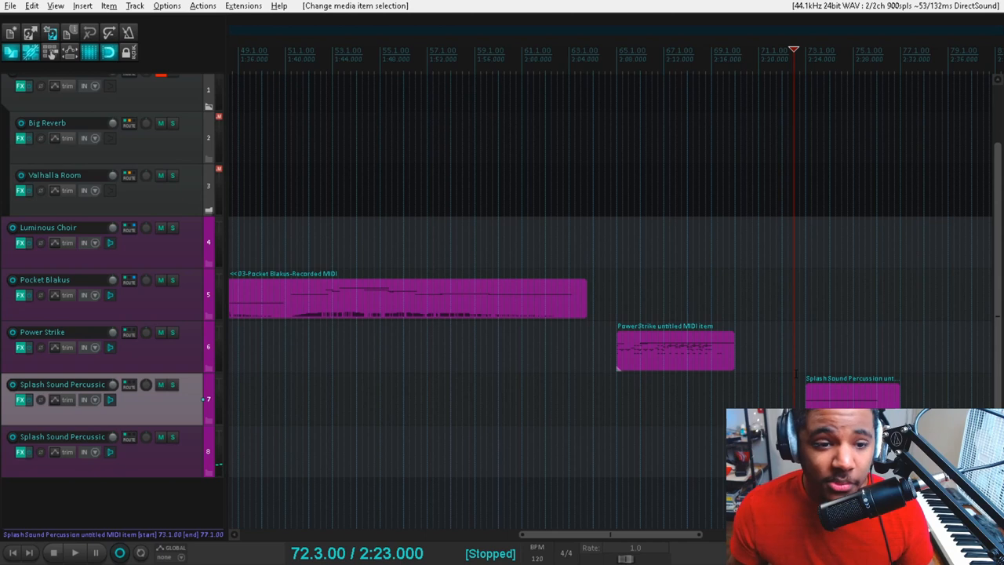
pyautogui.click(22, 399)
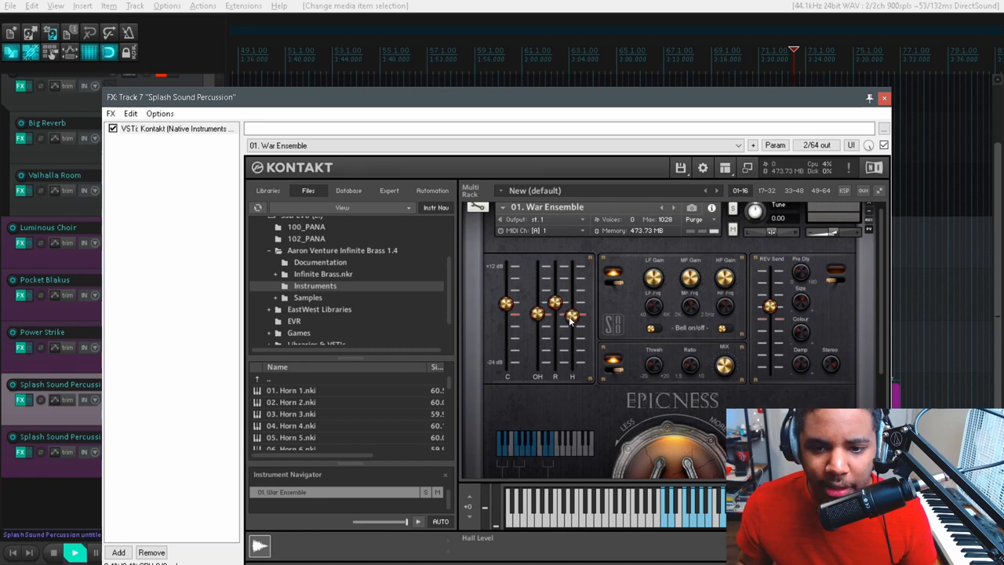
# Step: Lower the hall mic level, toggle the built-in reverb bypass, then close the Splash Sound window
pyautogui.moveTo(571, 318); pyautogui.dragTo(571, 339)
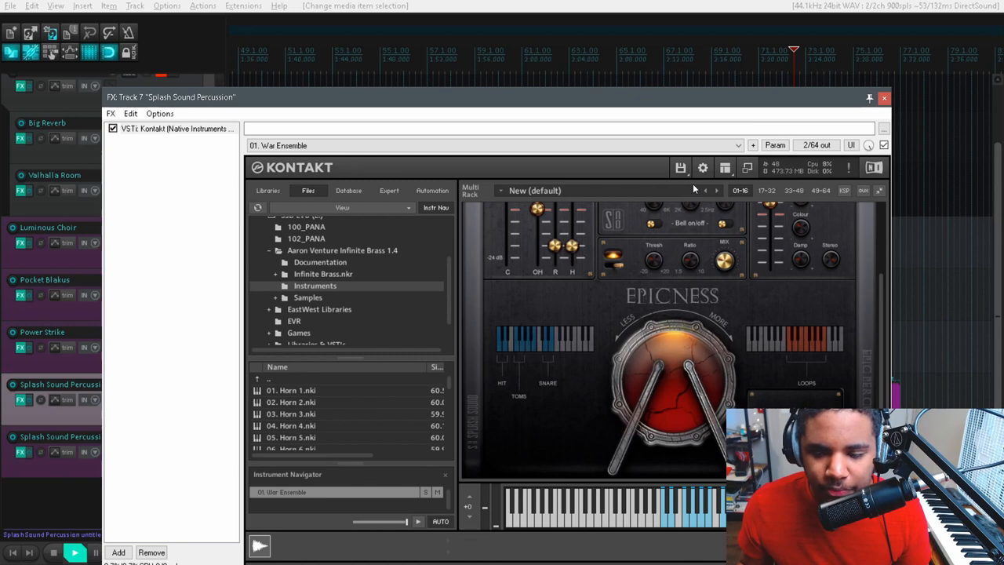
pyautogui.moveTo(885, 327)
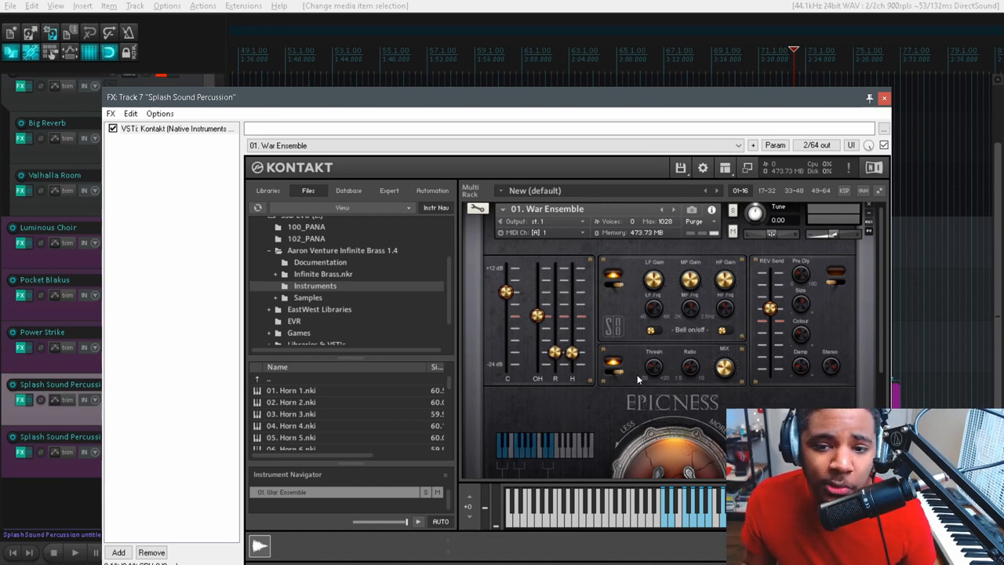
pyautogui.moveTo(665, 392)
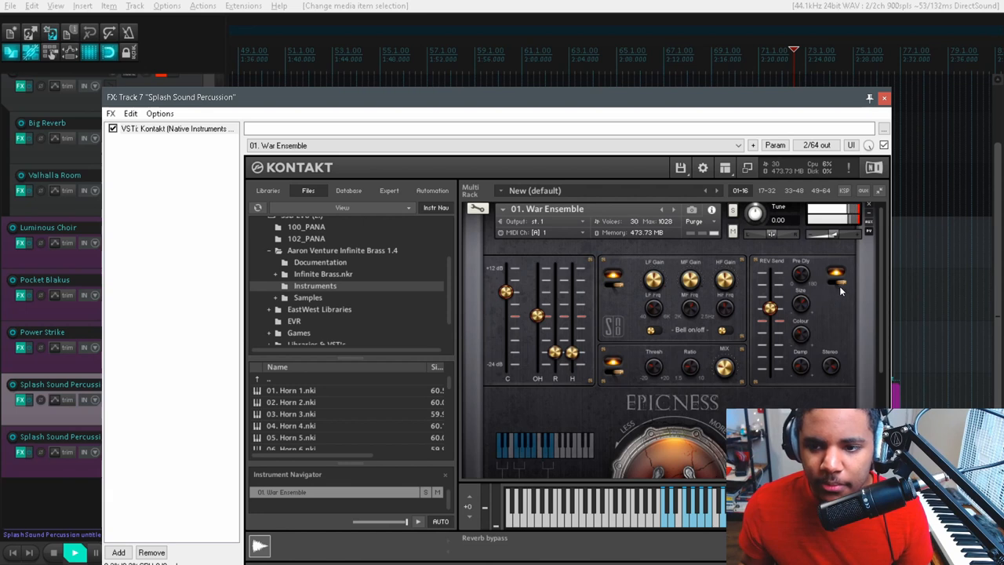
pyautogui.moveTo(768, 310); pyautogui.dragTo(773, 302)
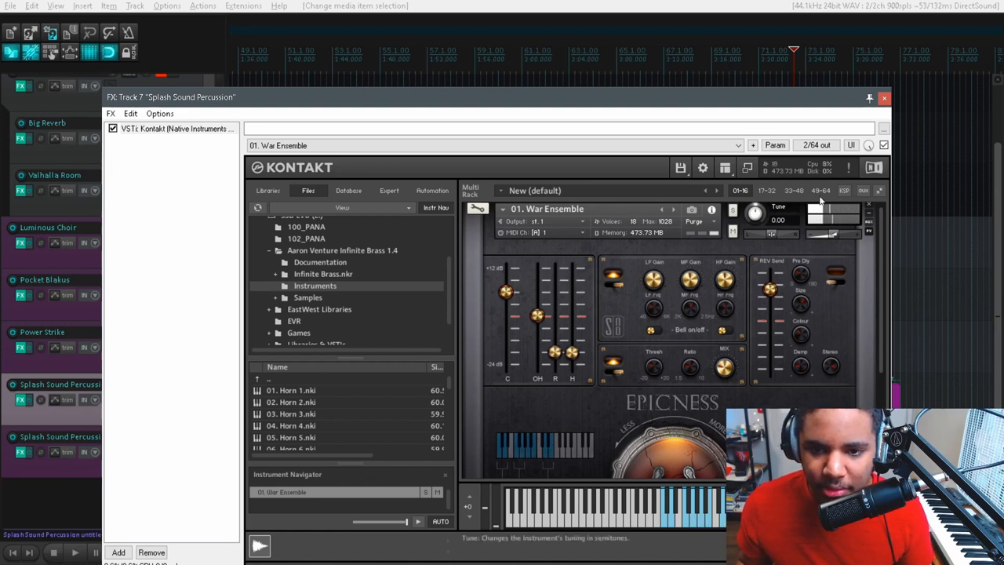
pyautogui.click(885, 98)
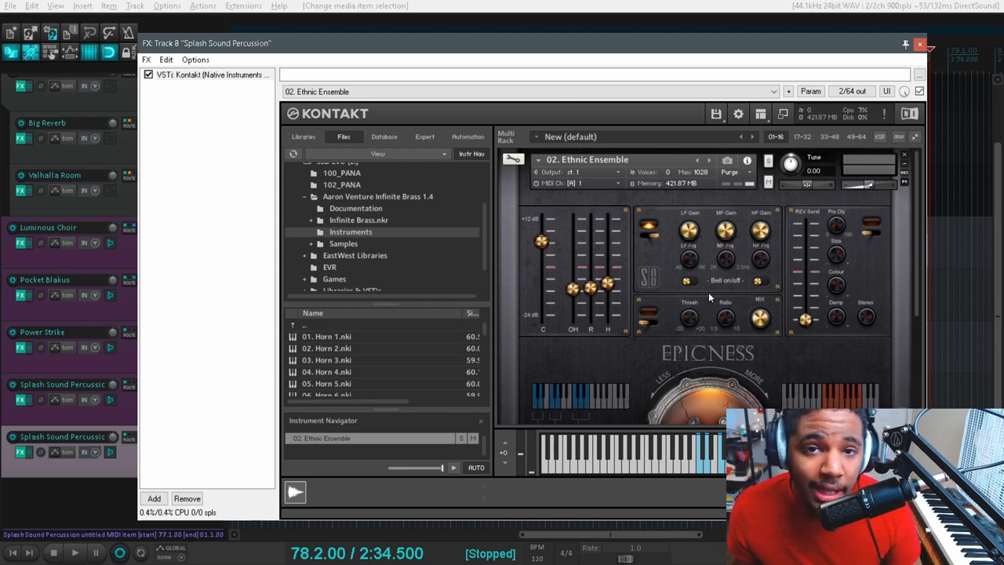
pyautogui.click(919, 44)
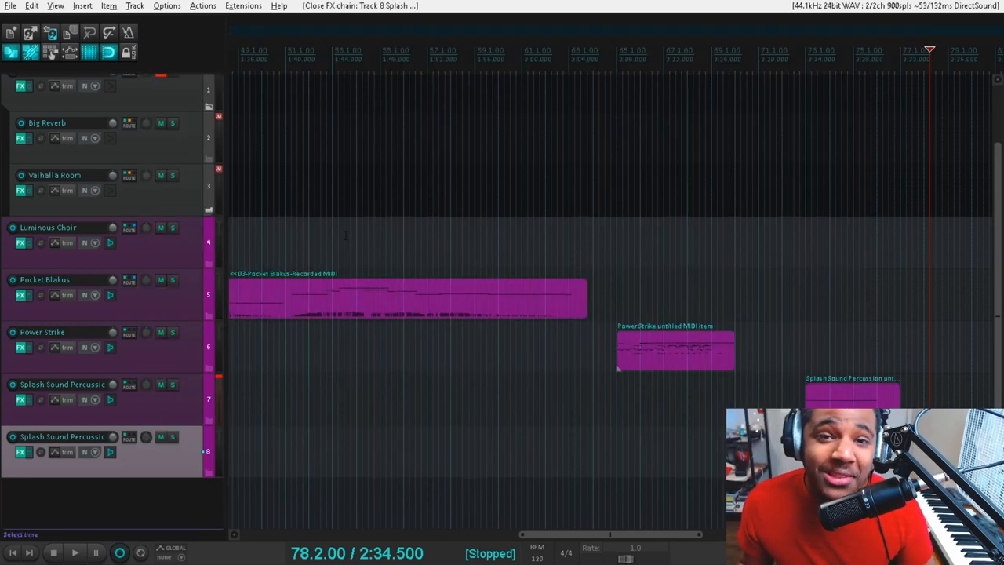